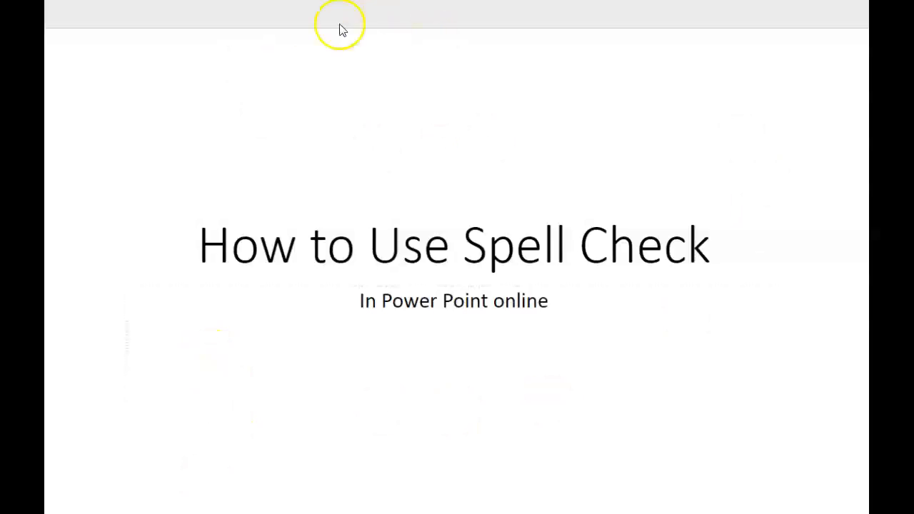
mouse_move(223, 120)
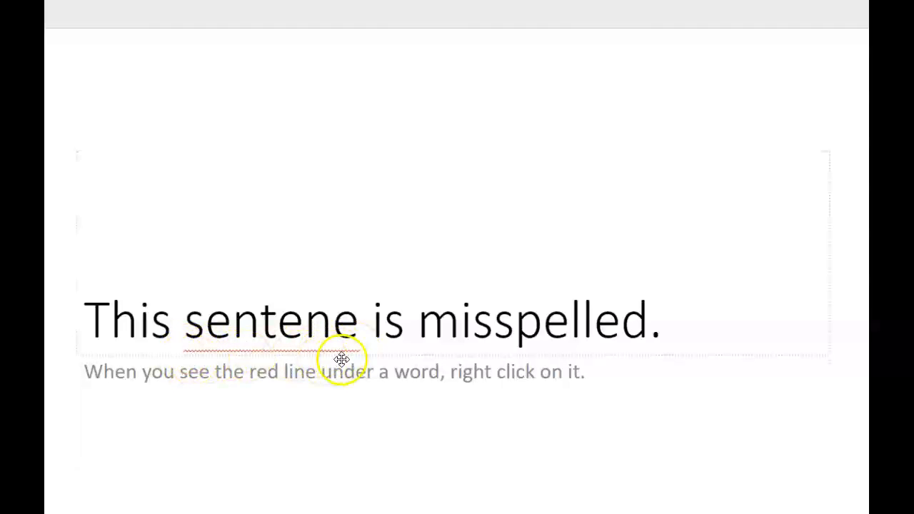
Step: Replace 'sentene' with the suggested 'sentence', then advance to the next slide
right_click(341, 359)
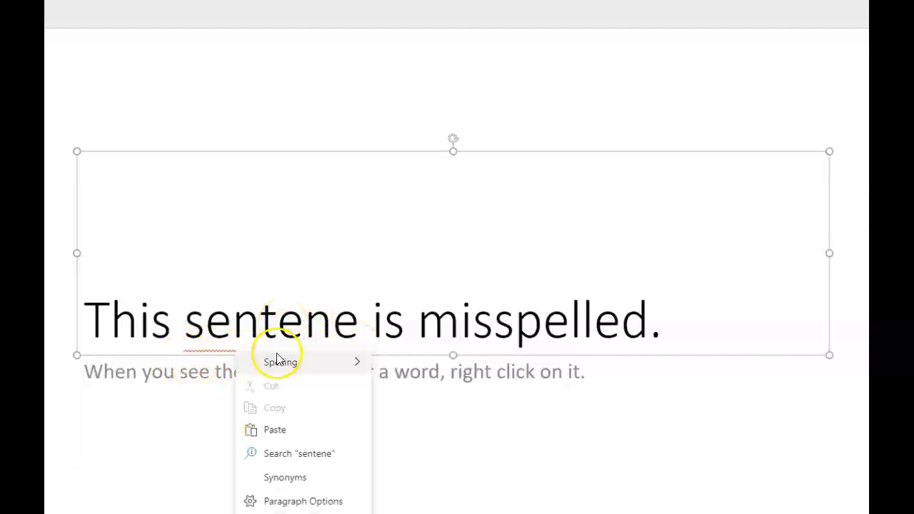
mouse_move(297, 331)
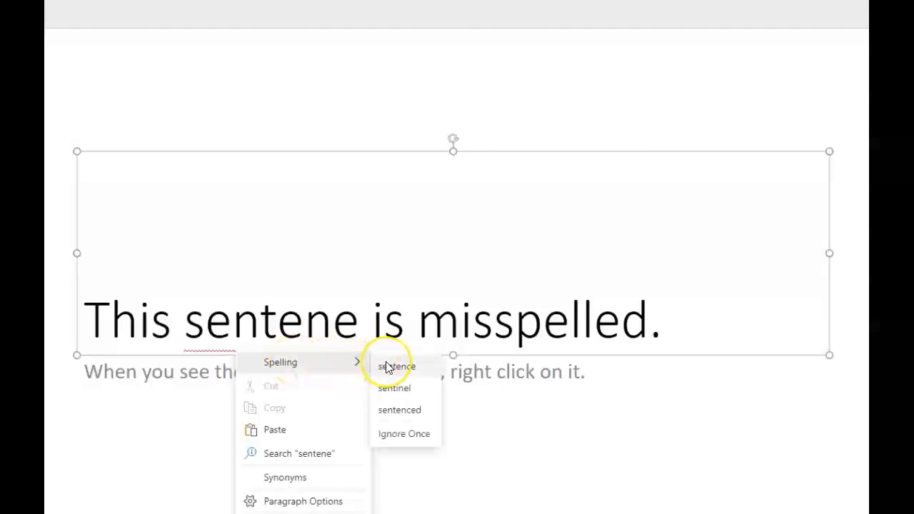
left_click(397, 366)
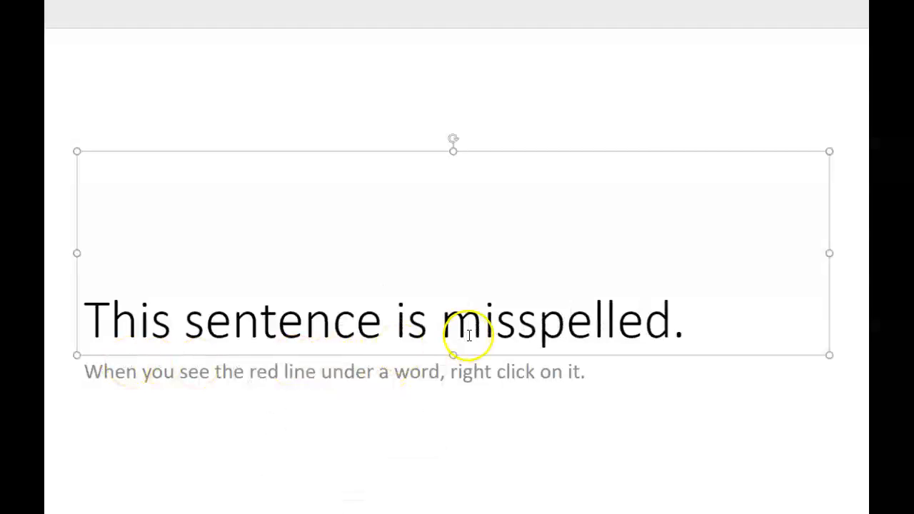
mouse_move(225, 328)
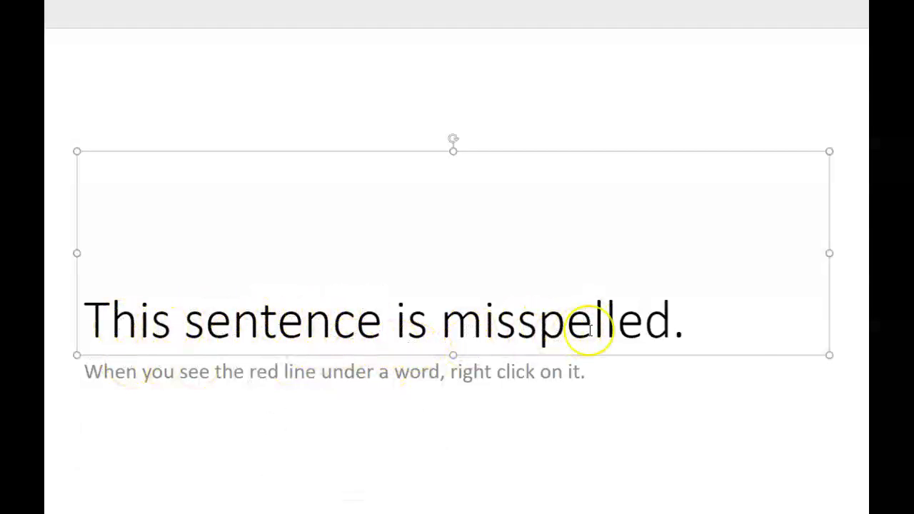
left_click(382, 320)
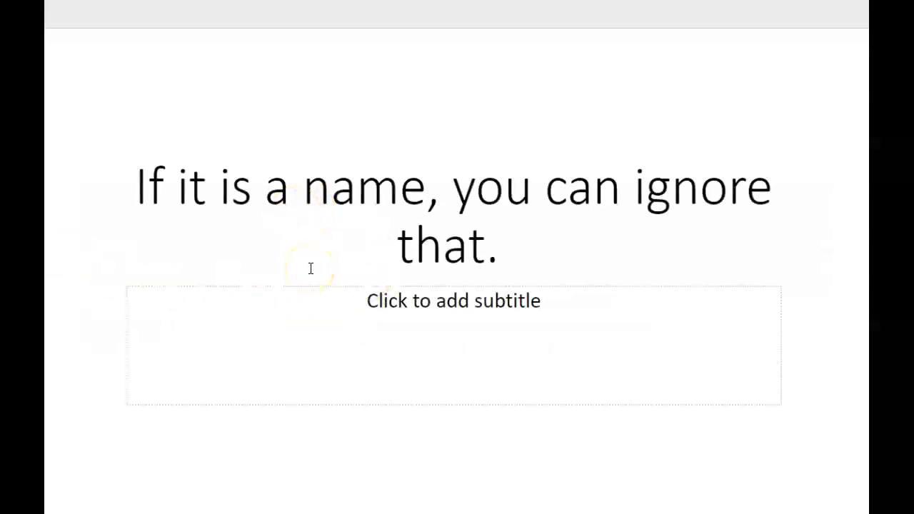
mouse_move(508, 309)
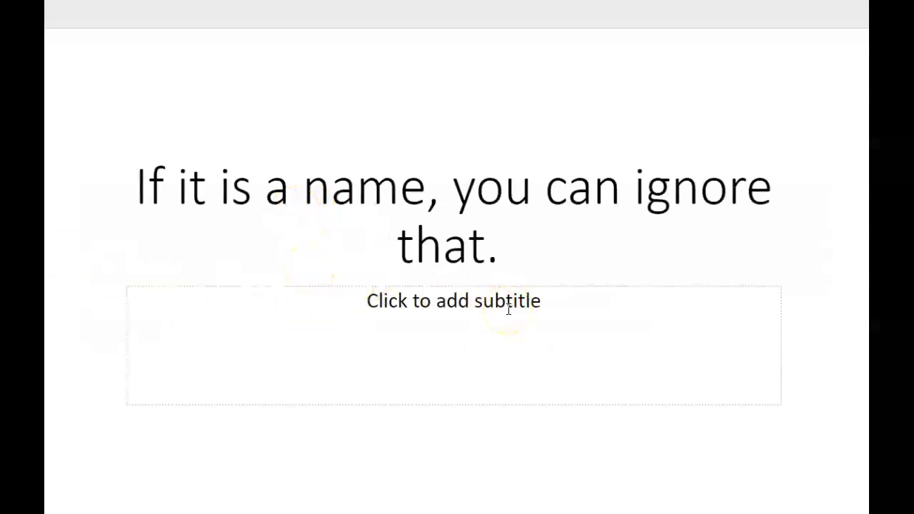
mouse_move(483, 319)
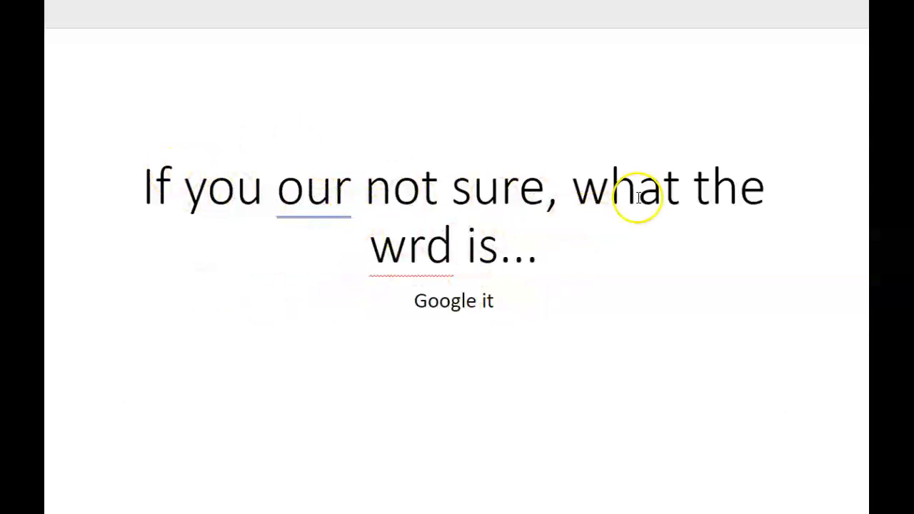
Step: Bring up the Spelling suggestions for the misspelled 'wrd'
right_click(429, 245)
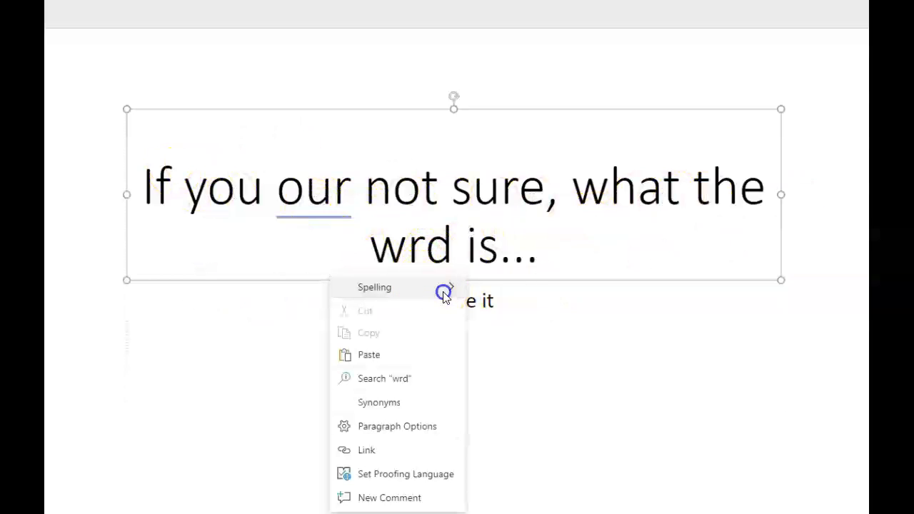
left_click(374, 287)
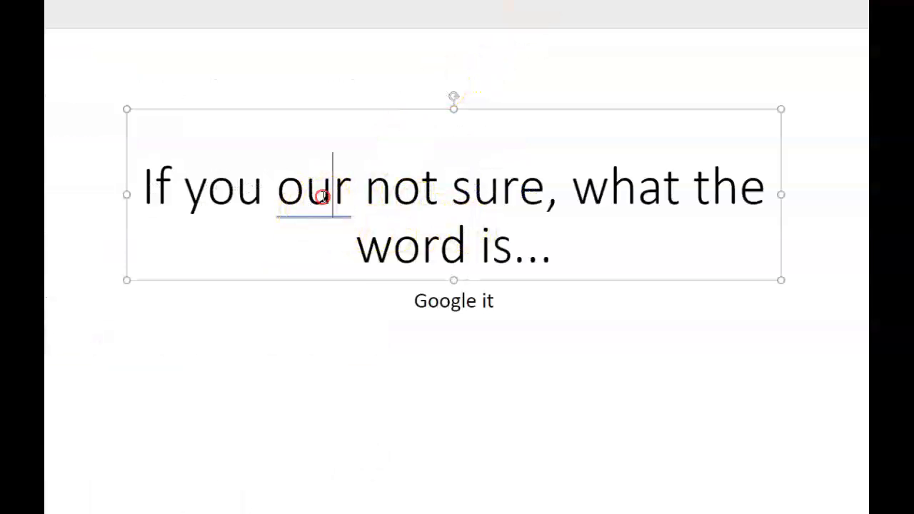
Step: Replace 'our' with the Grammar suggestion 'are' so the line reads 'If you are not sure'
right_click(320, 197)
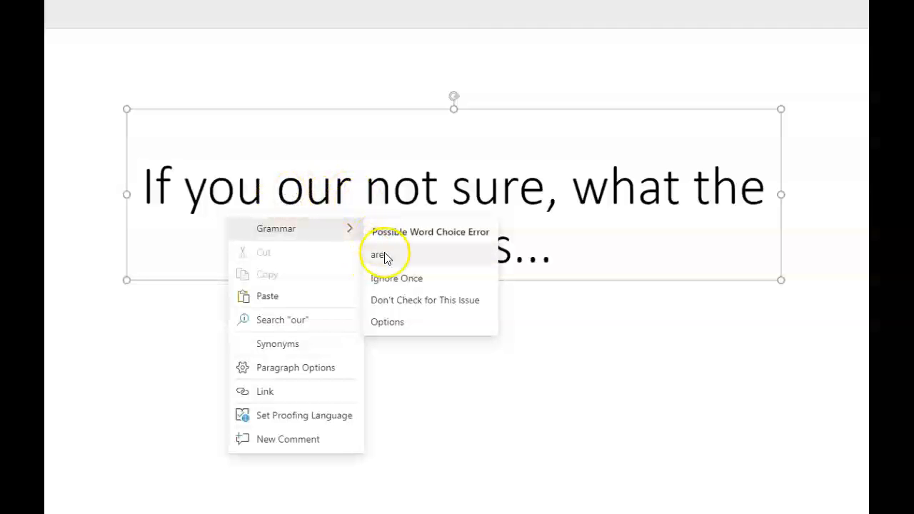
left_click(378, 254)
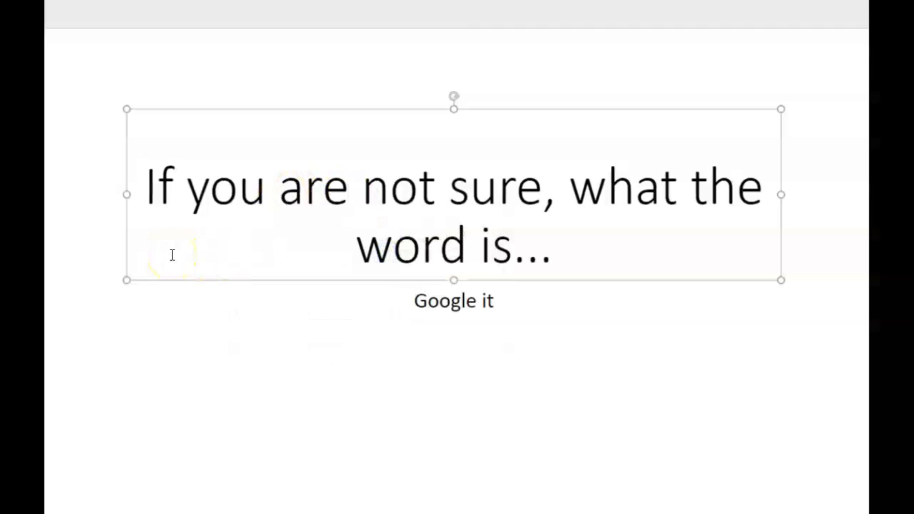
left_click(348, 185)
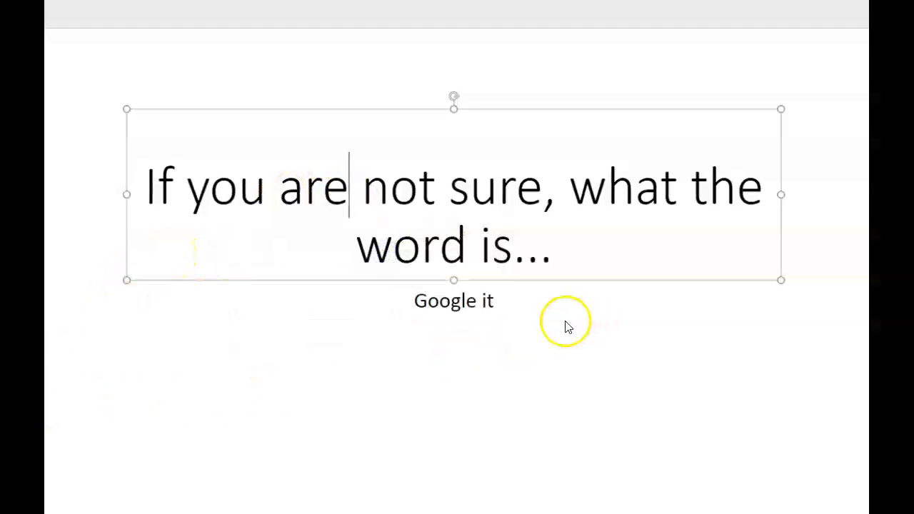
mouse_move(574, 168)
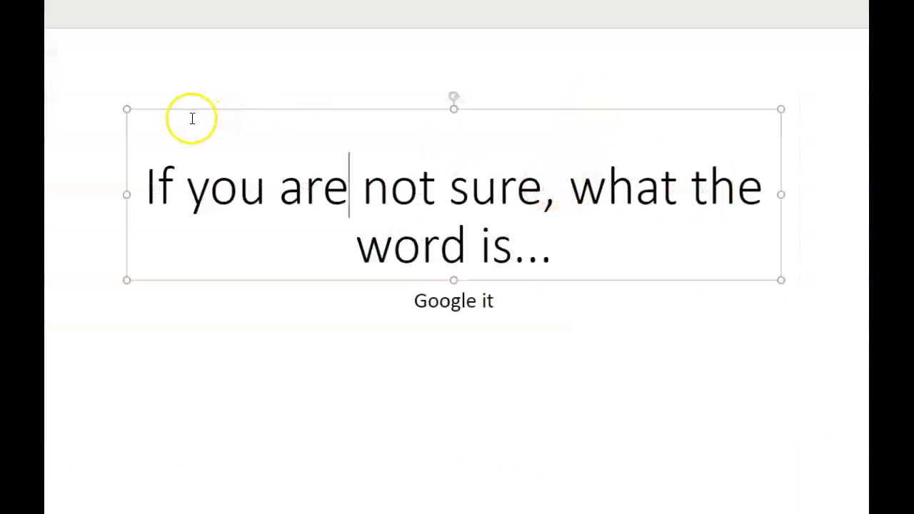
mouse_move(232, 157)
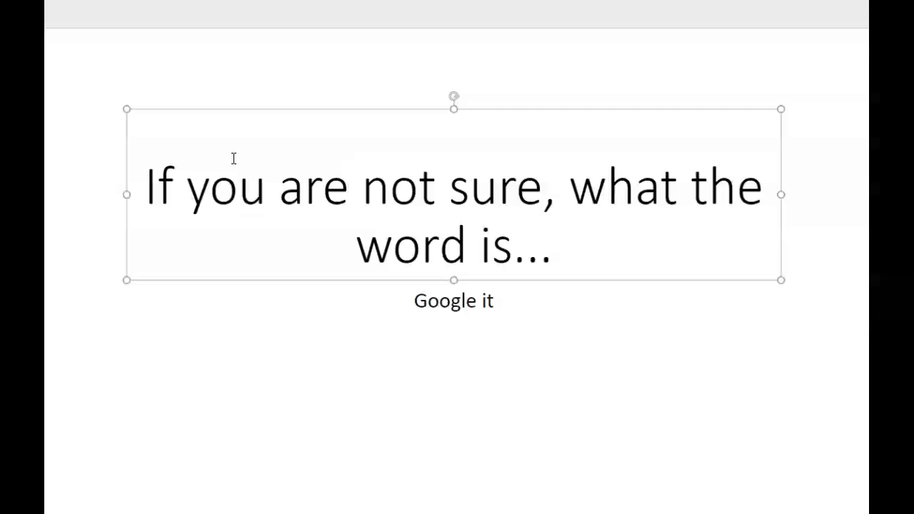
left_click(349, 187)
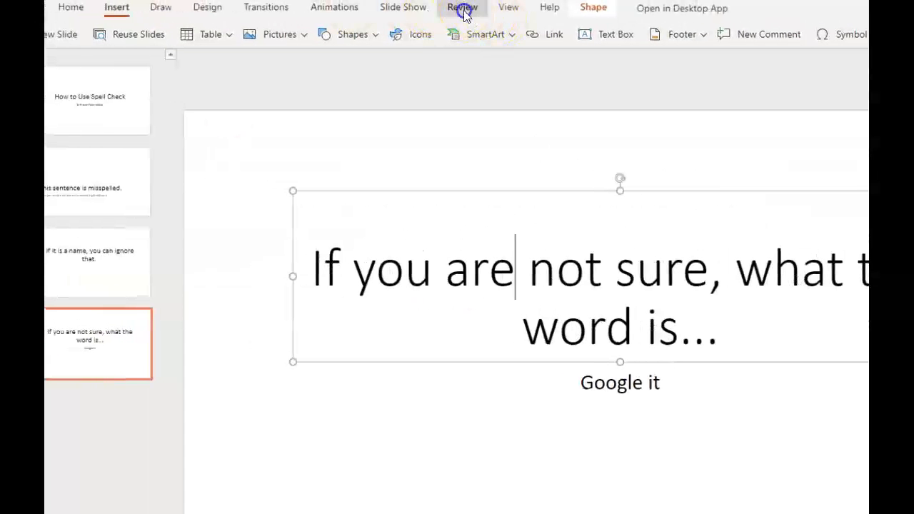
Step: Show the Check Slide proofing options list under Review
left_click(462, 9)
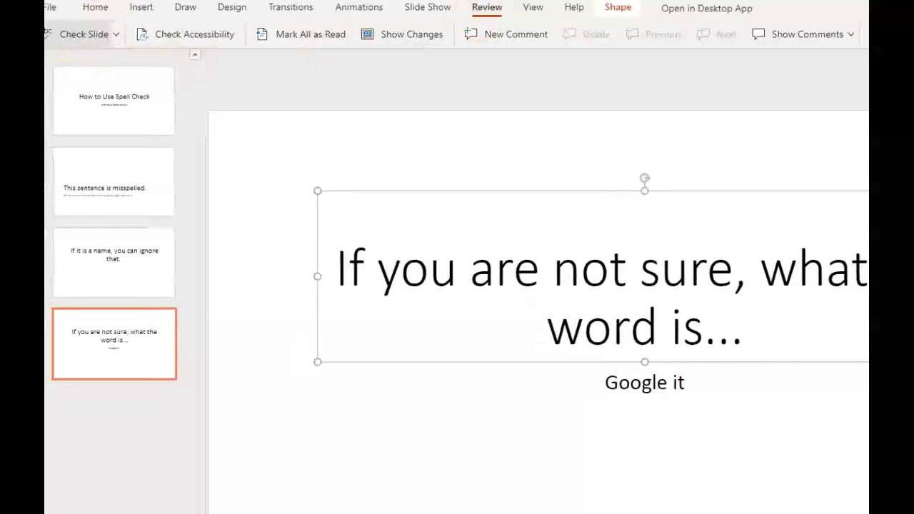
left_click(84, 34)
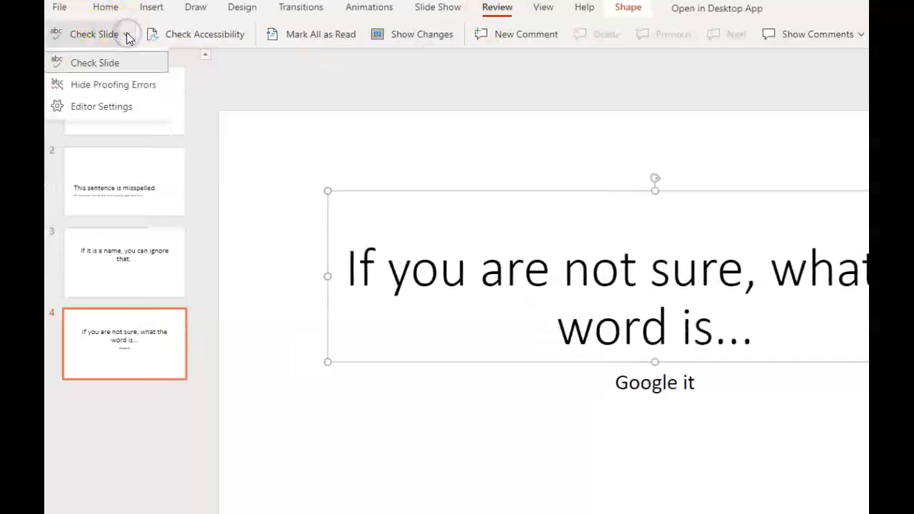
left_click(101, 105)
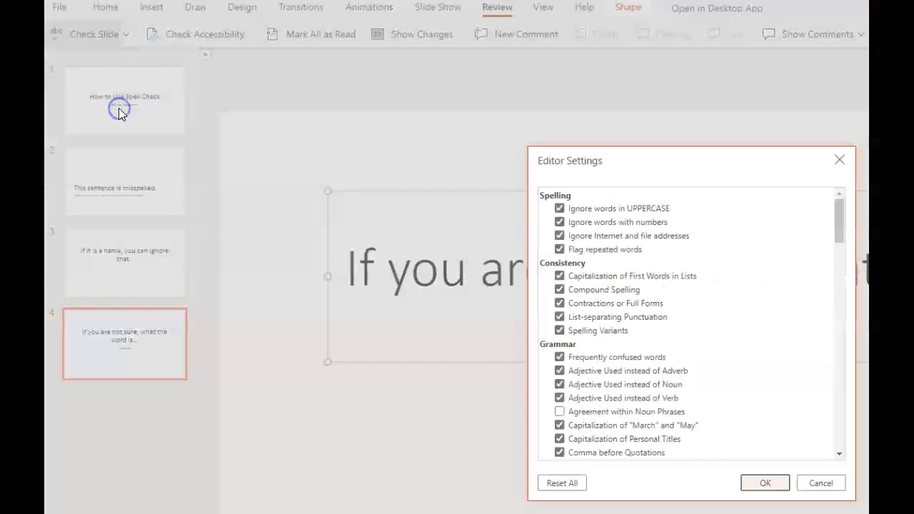
scroll("down", 3)
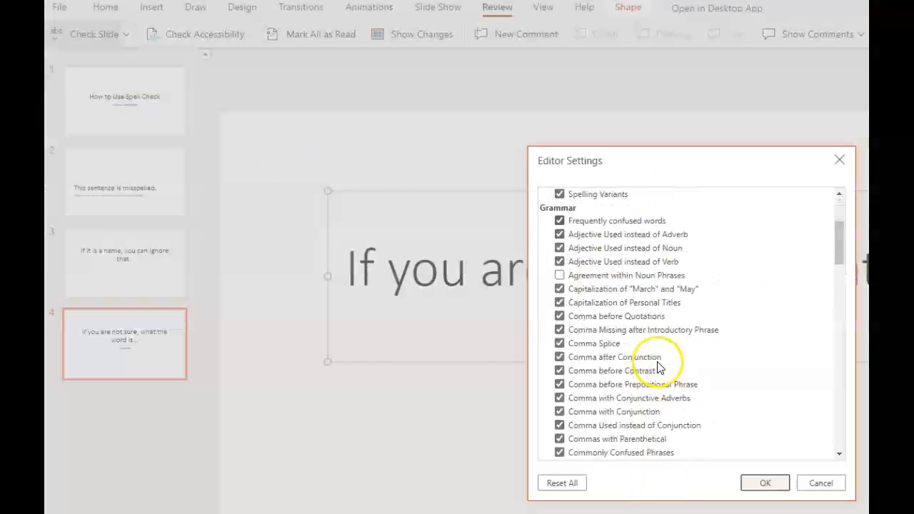
scroll("down", 3)
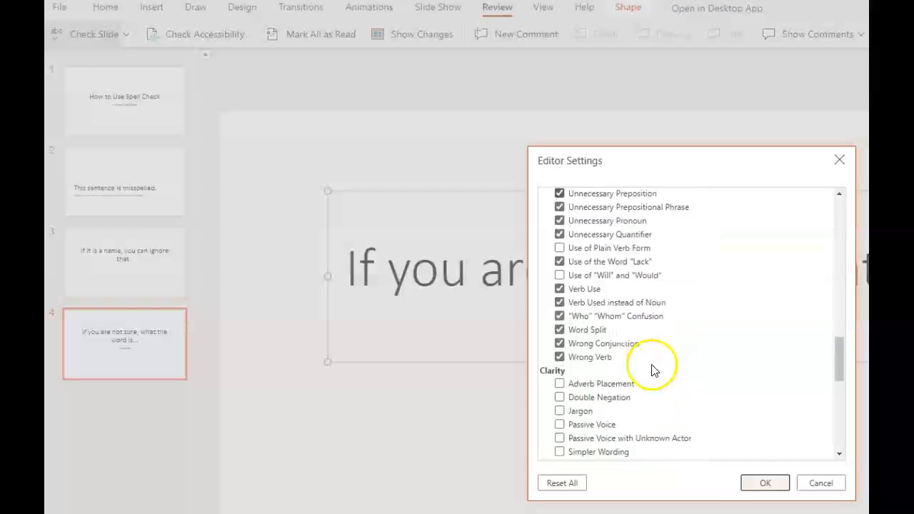
scroll("down", 3)
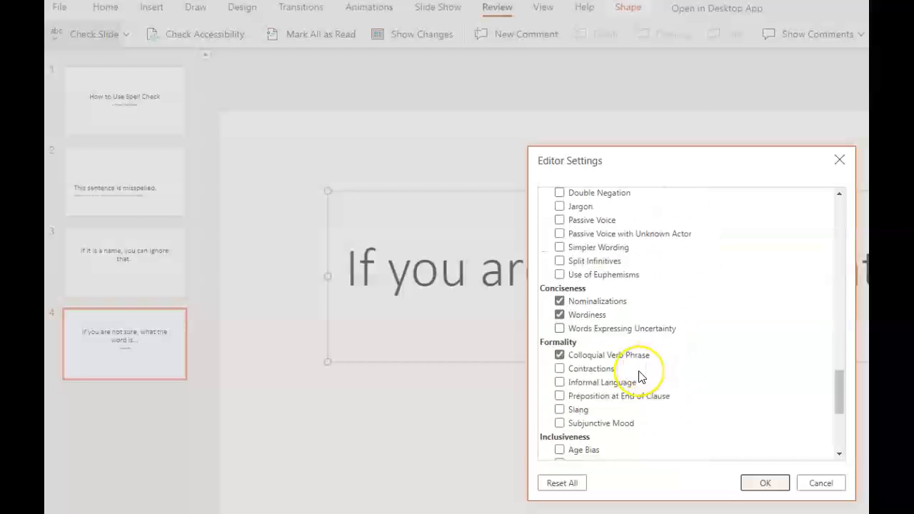
scroll("down", 3)
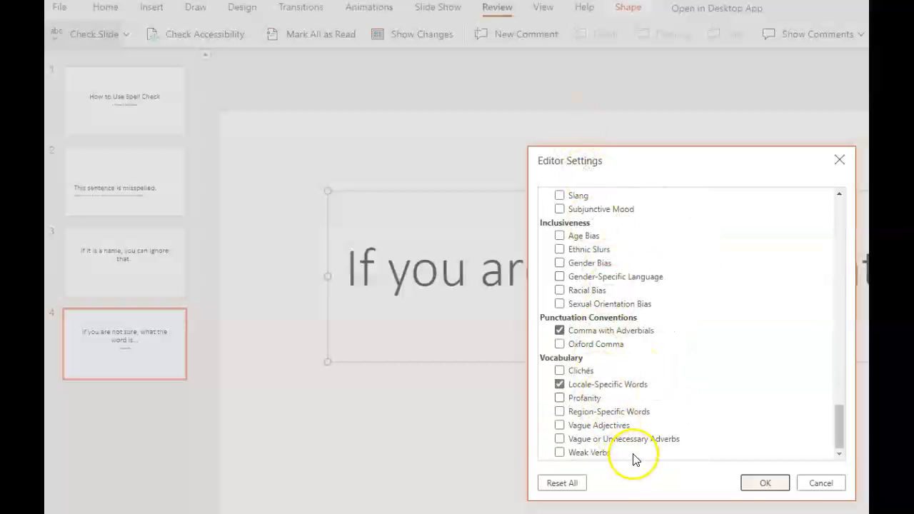
left_click(819, 482)
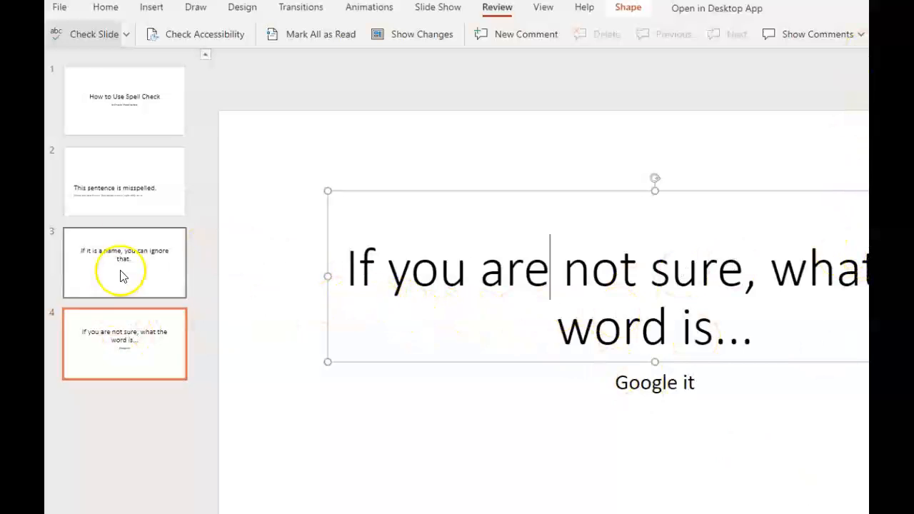
Step: Return to slide 2, 'This sentence is misspelled.'
left_click(125, 180)
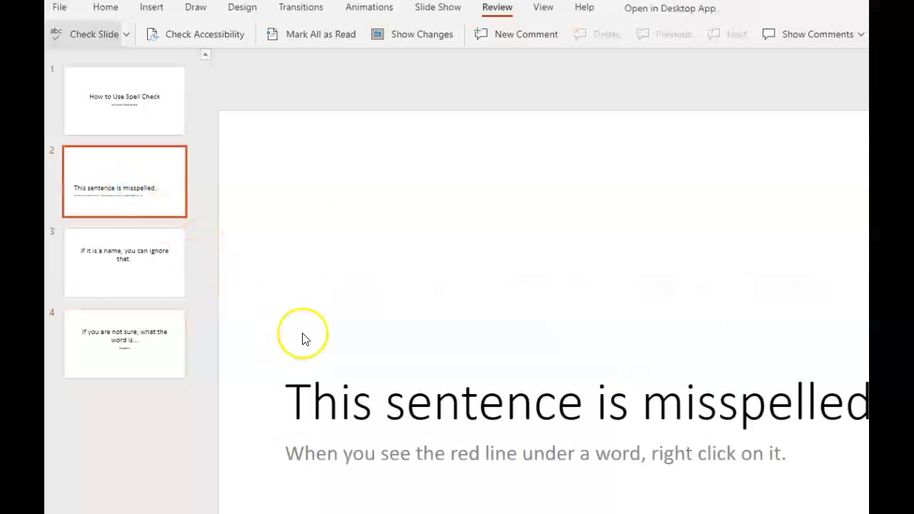